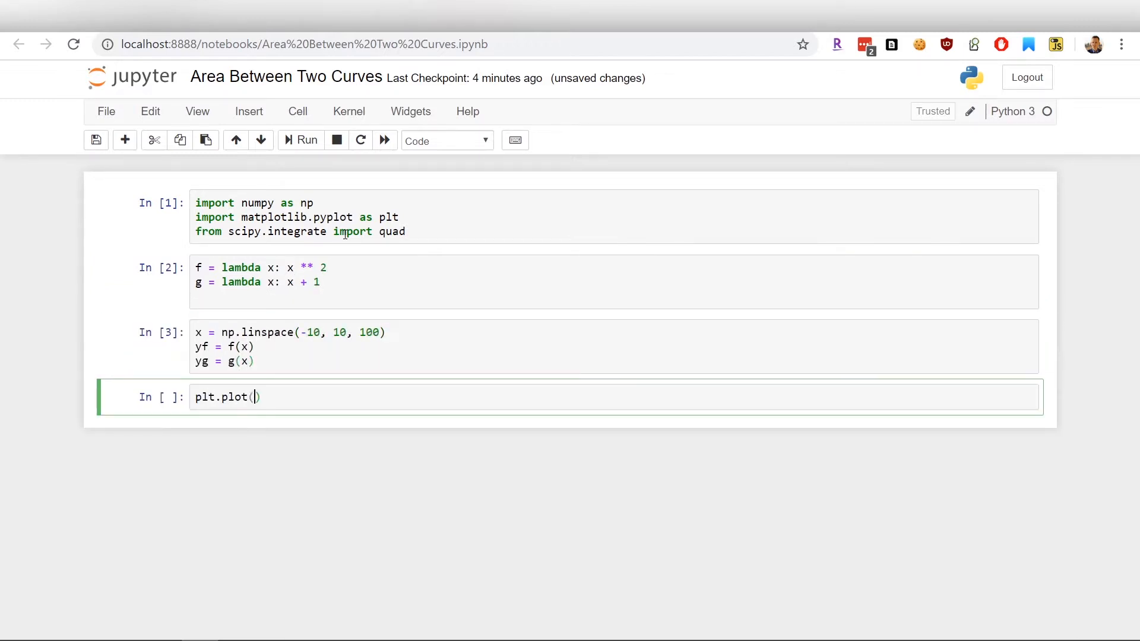
Add plt.fill_between() to shade the region between the f and g curves.
click(301, 140)
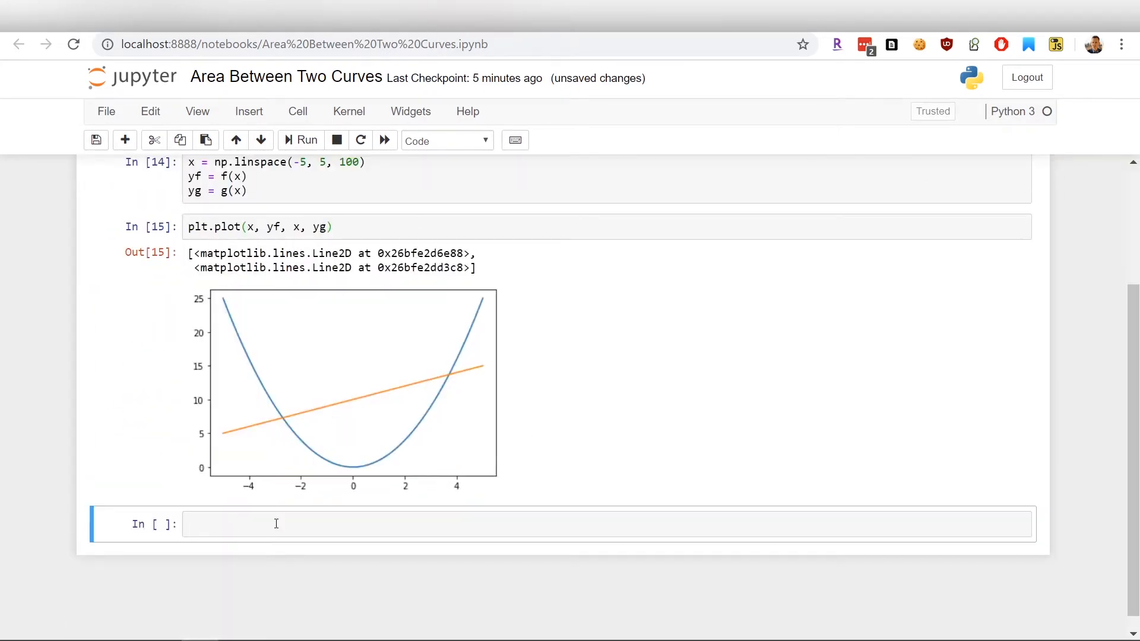
text(plt.fill_between())
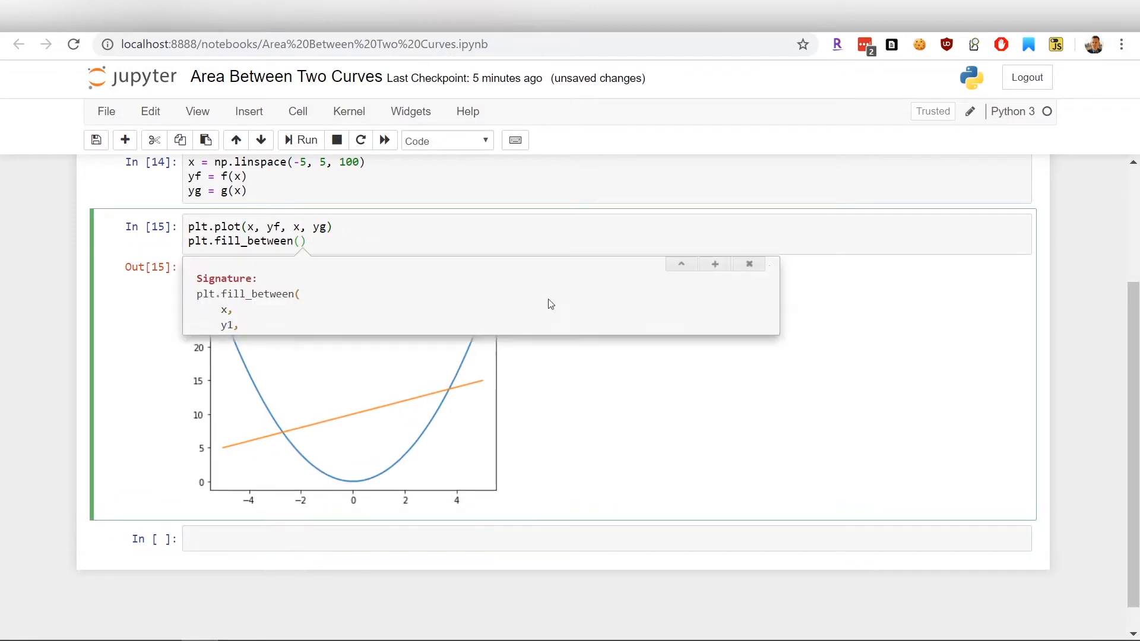
click(299, 140)
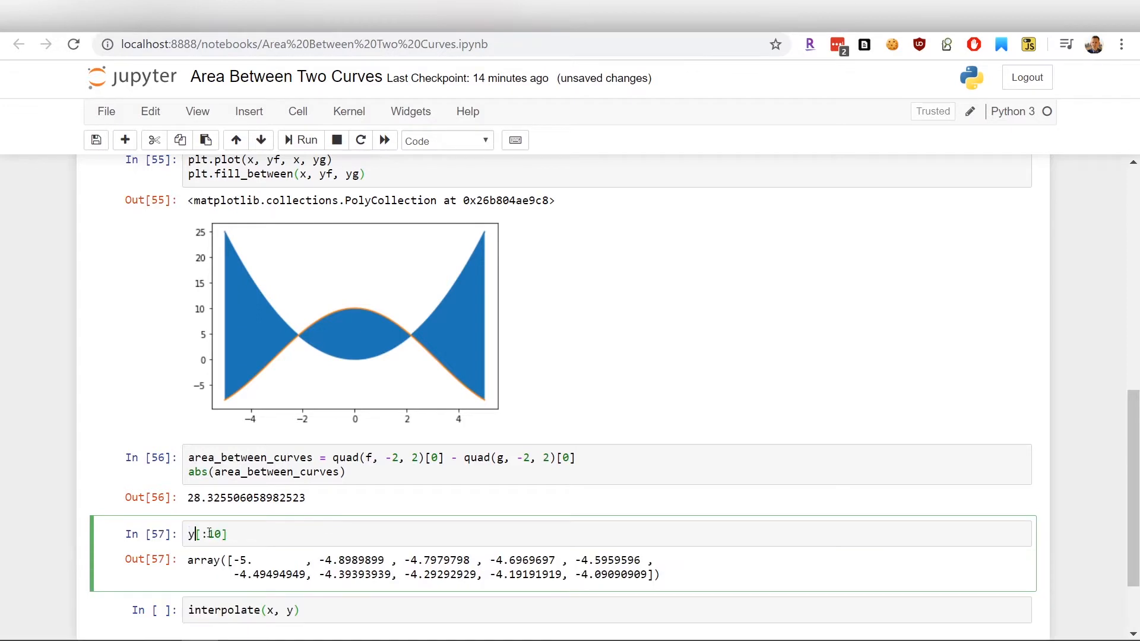
Preview yf[:10] and rewrite the failing interpolate(x, yf) call as interpolate.interp1d().
click(307, 140)
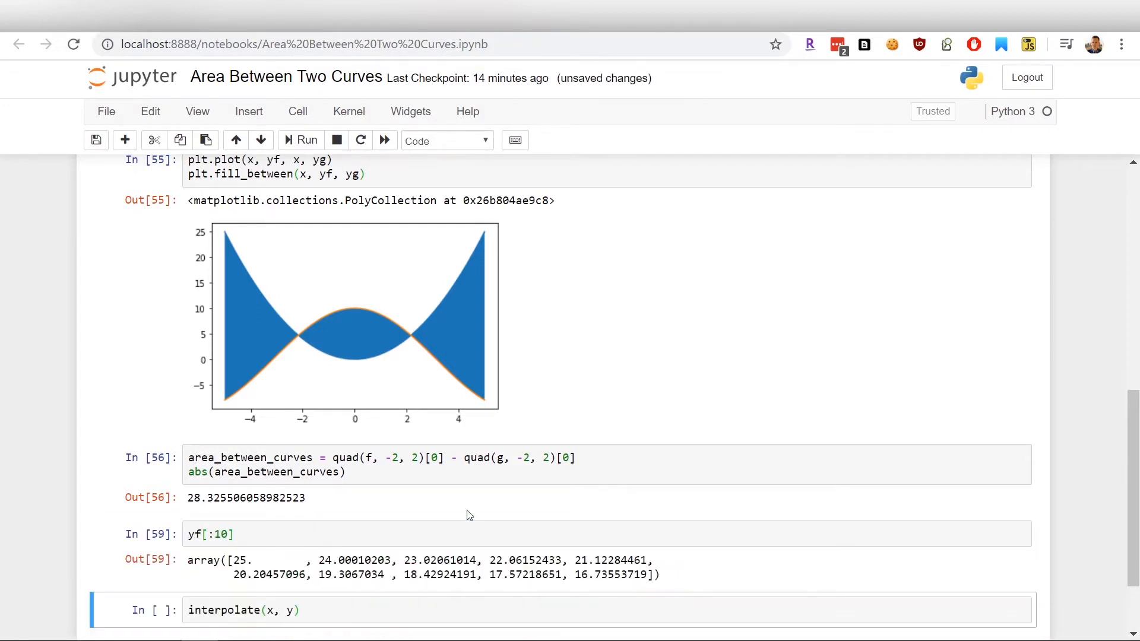
scroll(down, 3)
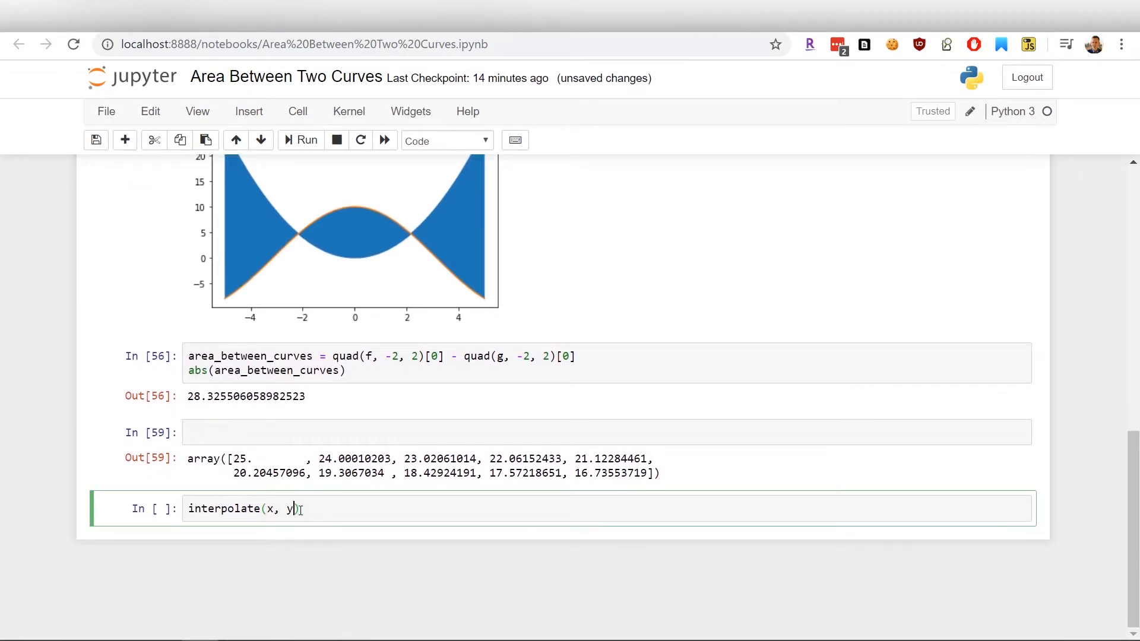
scroll(up, 3)
text(.)
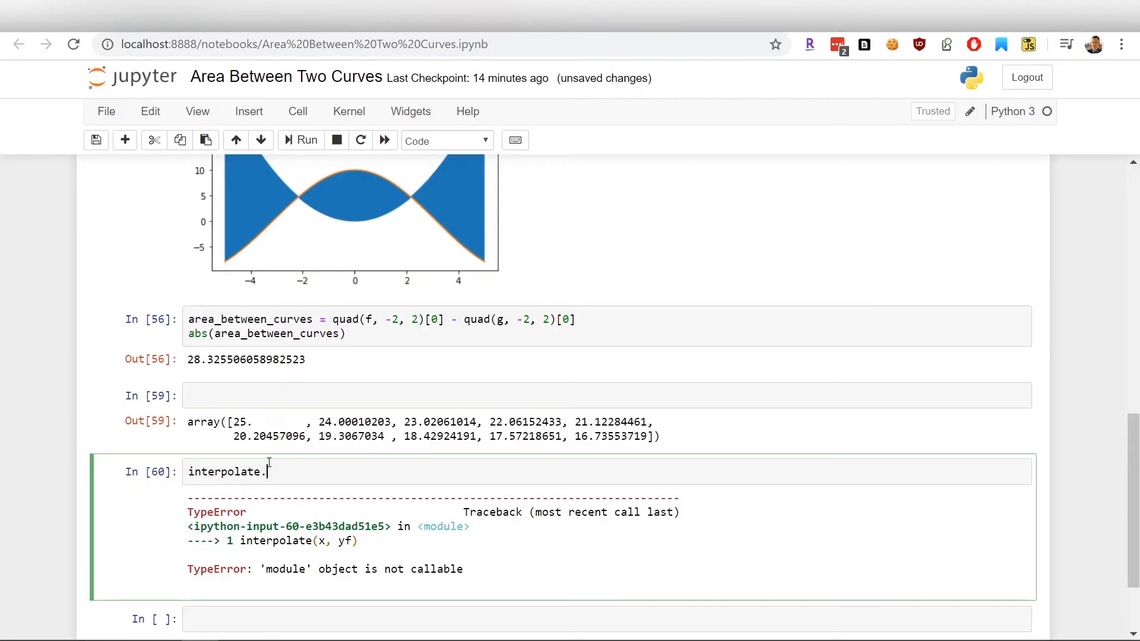
text(1d()
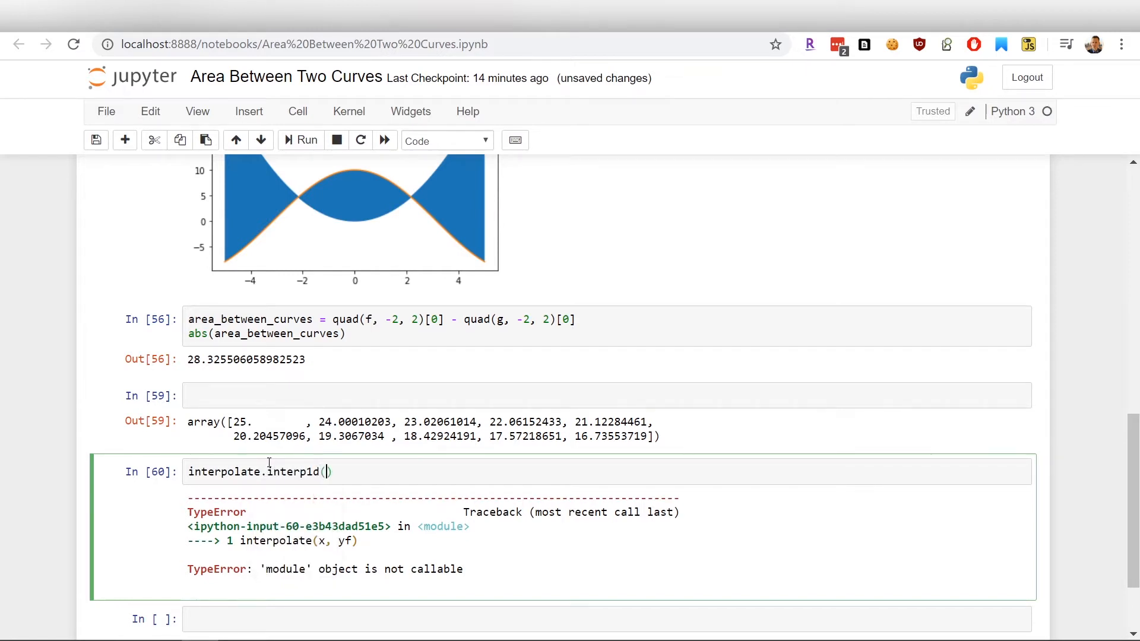
scroll(up, 3)
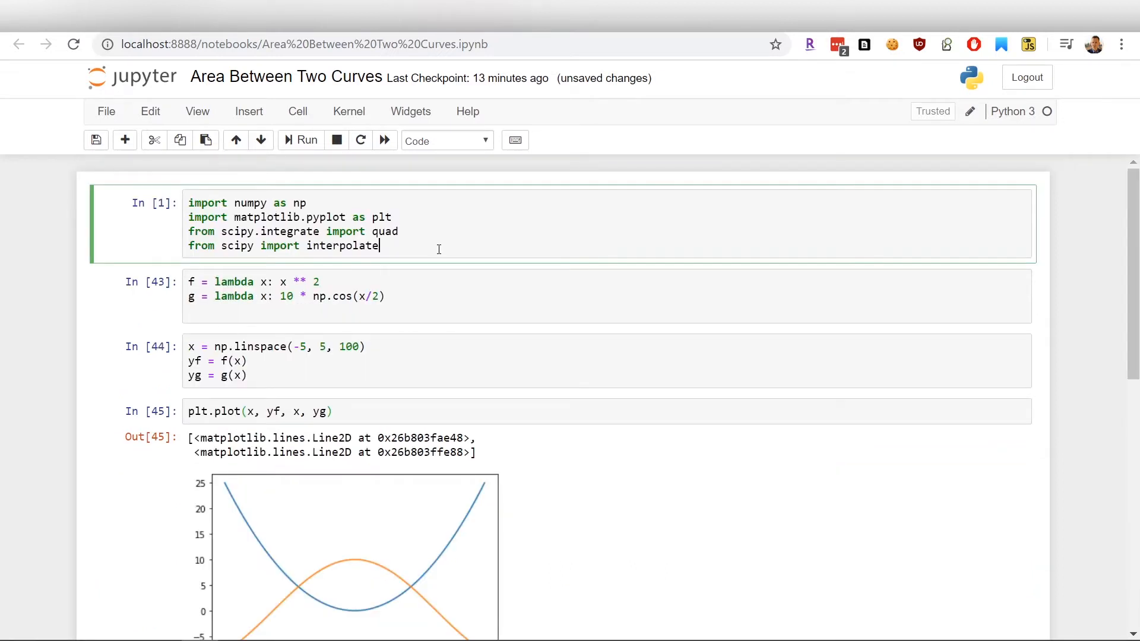
Consult the interp1d documentation, then run interpolate.interp1d(x, yf, kind="quadratic").
scroll(down, 3)
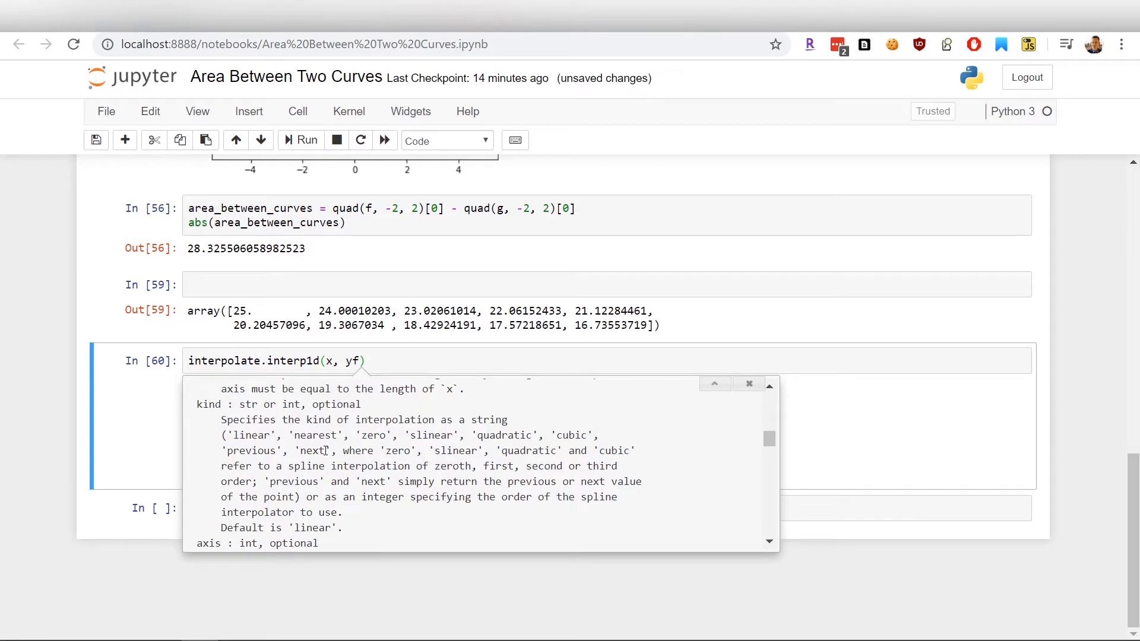
double_click(503, 435)
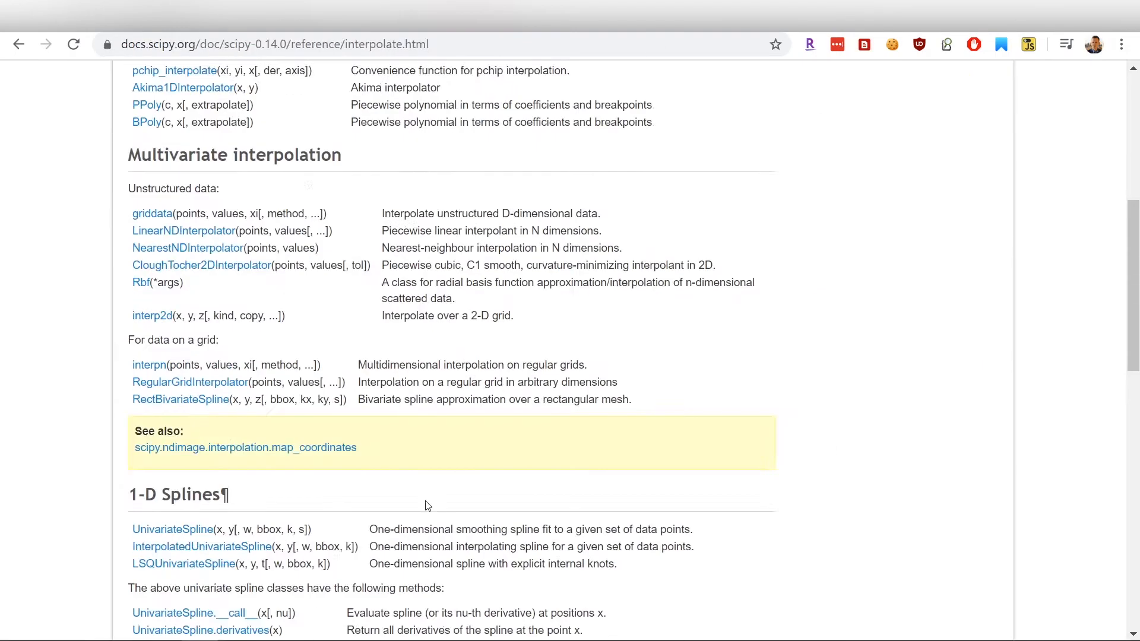
click(274, 43)
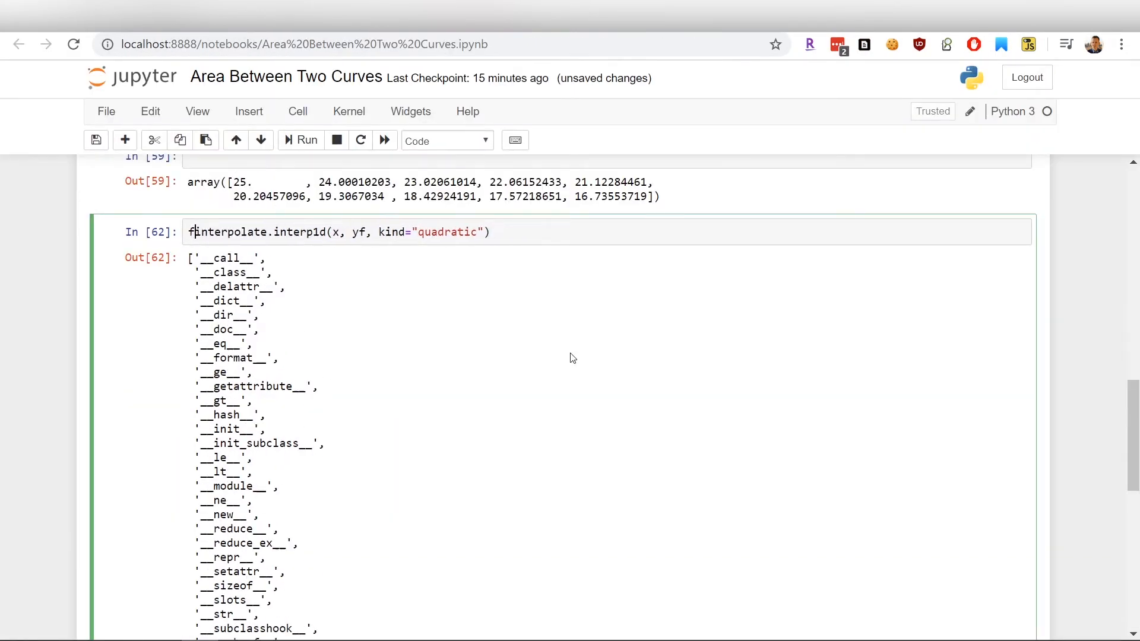
Assign f_int = interp1d(x, yf, quadratic), compute yif and plot it over yf.
text(f_int = interpolate.interp1d(x, yf, kind="quadratic"))
text(yf = f_int(x))
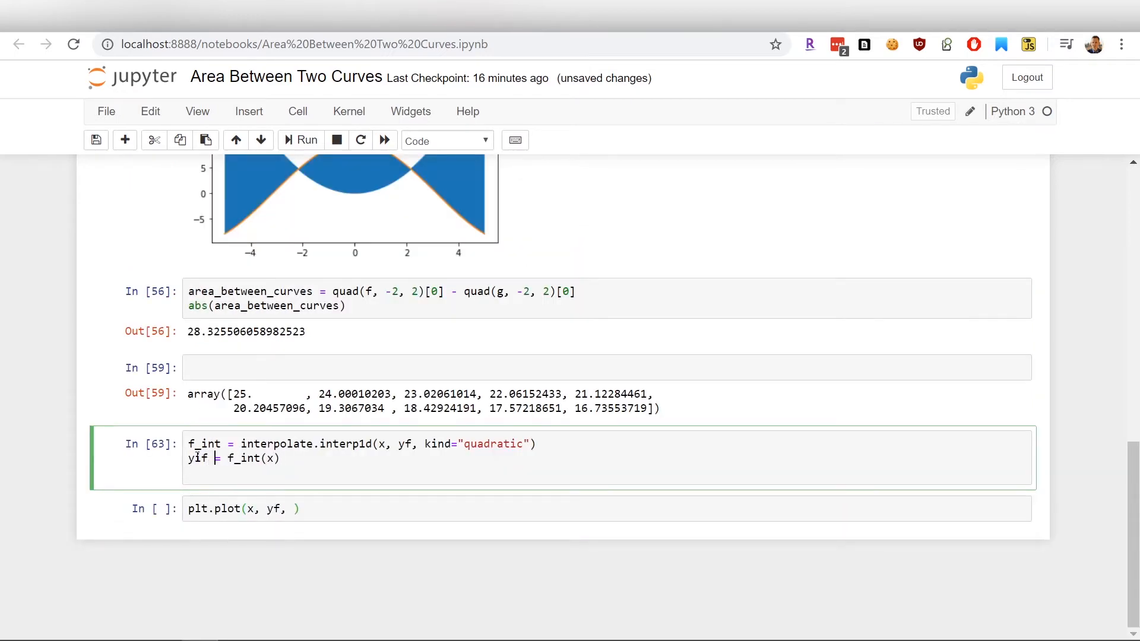
click(301, 140)
text(x, yif)
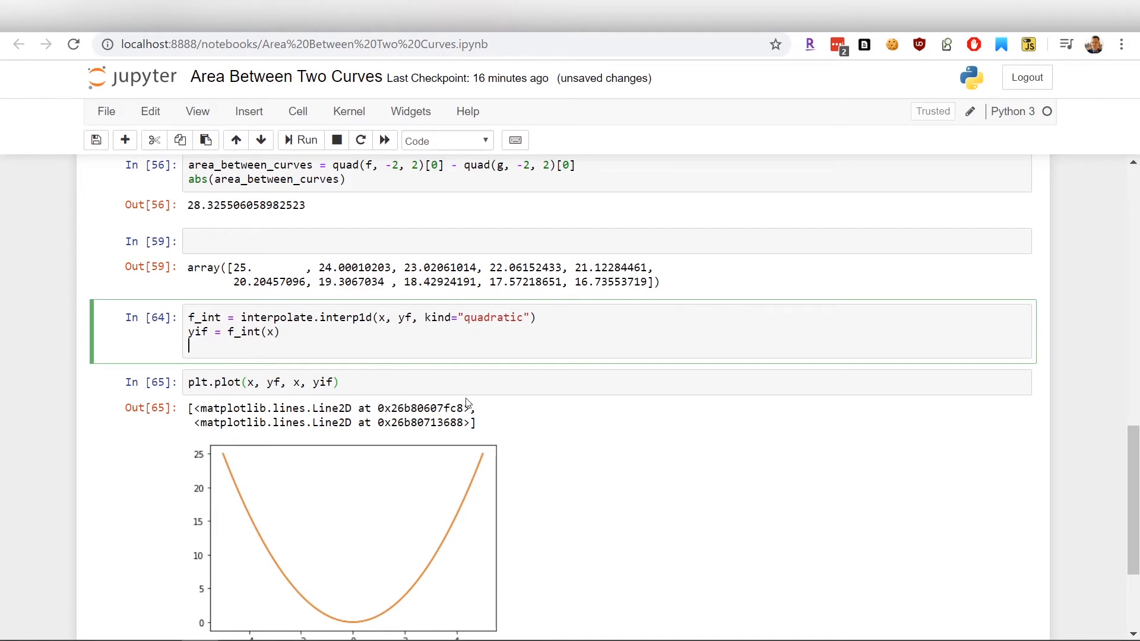
mouse_move(435, 377)
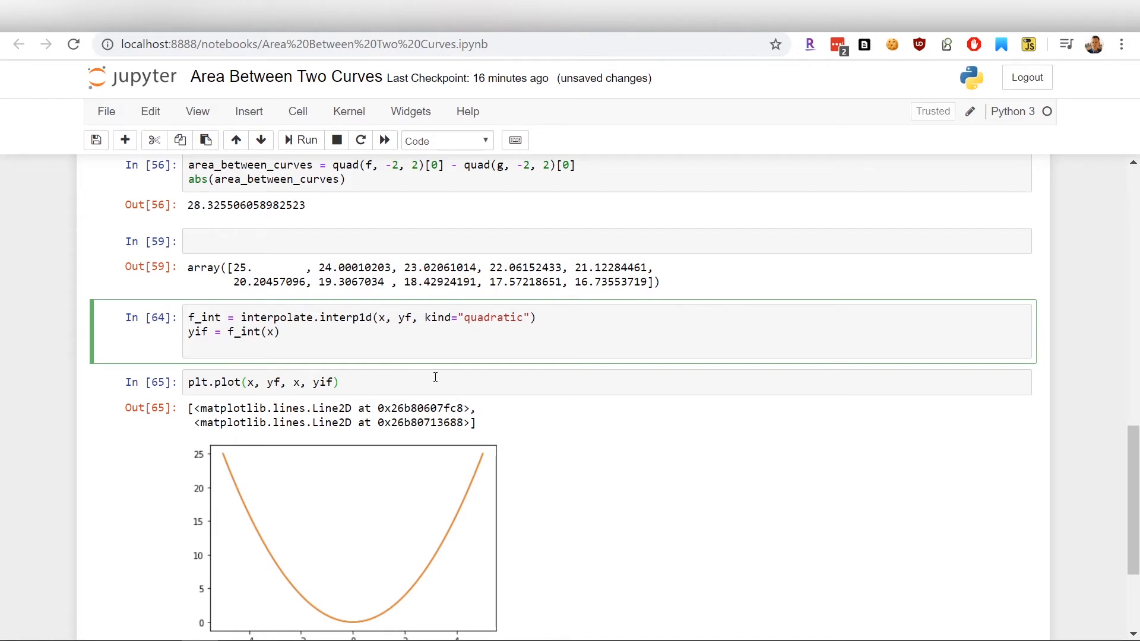
mouse_move(480, 430)
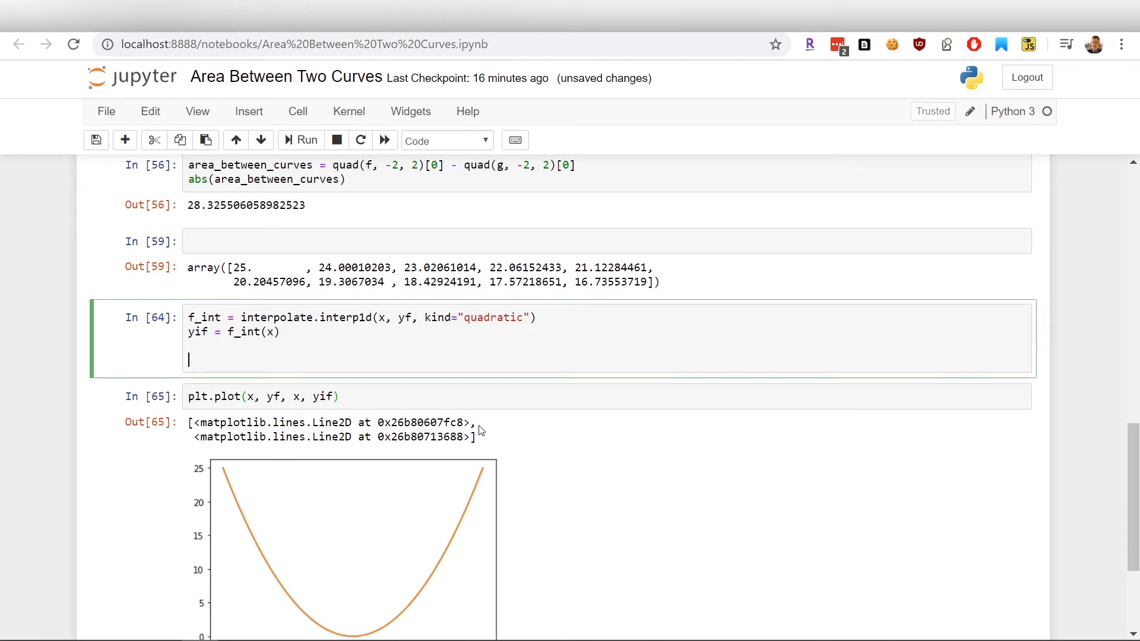
Start a second interp1d line for interpolating g on (x, yg).
text(f_int =)
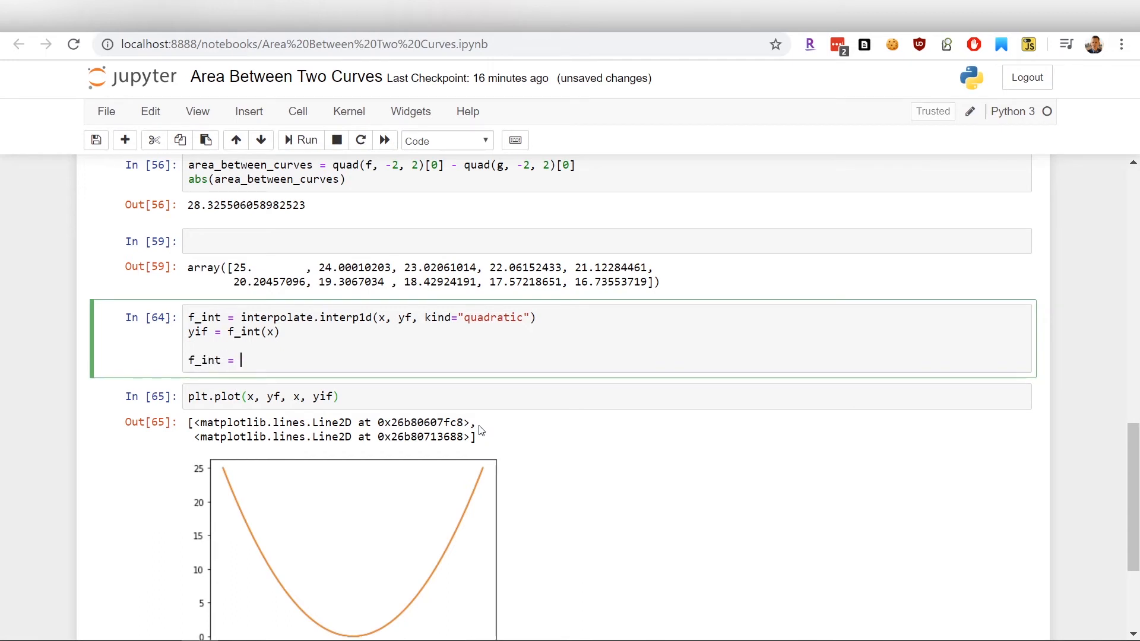
text(interpolate)
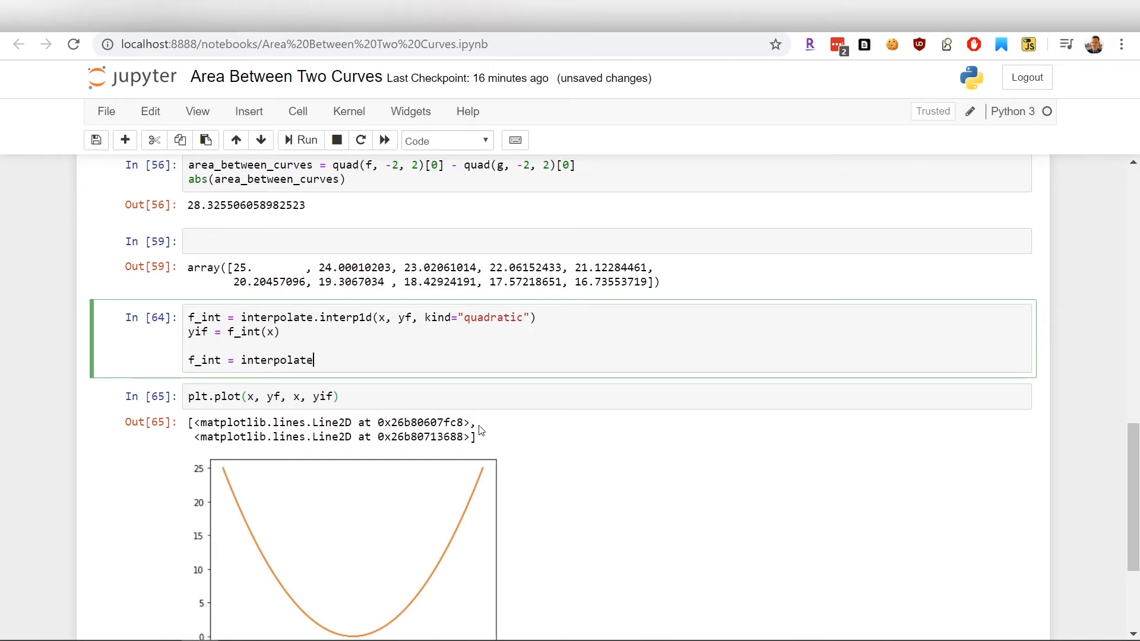
text(.interp1d(x, yg, kind="quadratic)
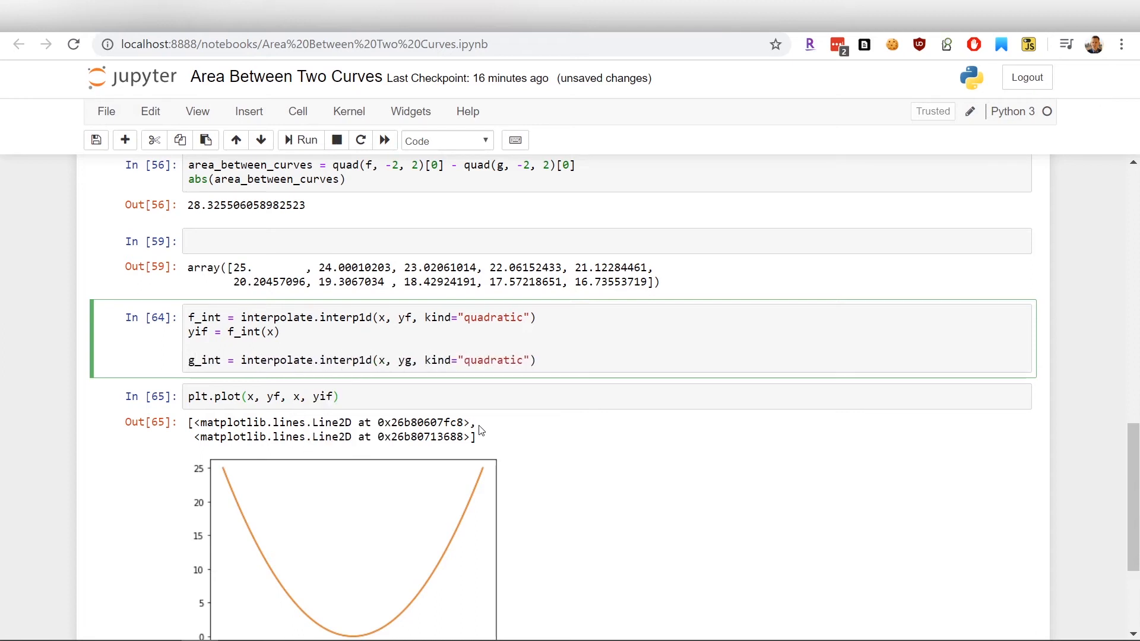
Compute yig = g_int(x), extend plt.plot with yg and yig, and rerun to show all four curves.
text(yig = g_int(x)
click(607, 397)
text(, x, )
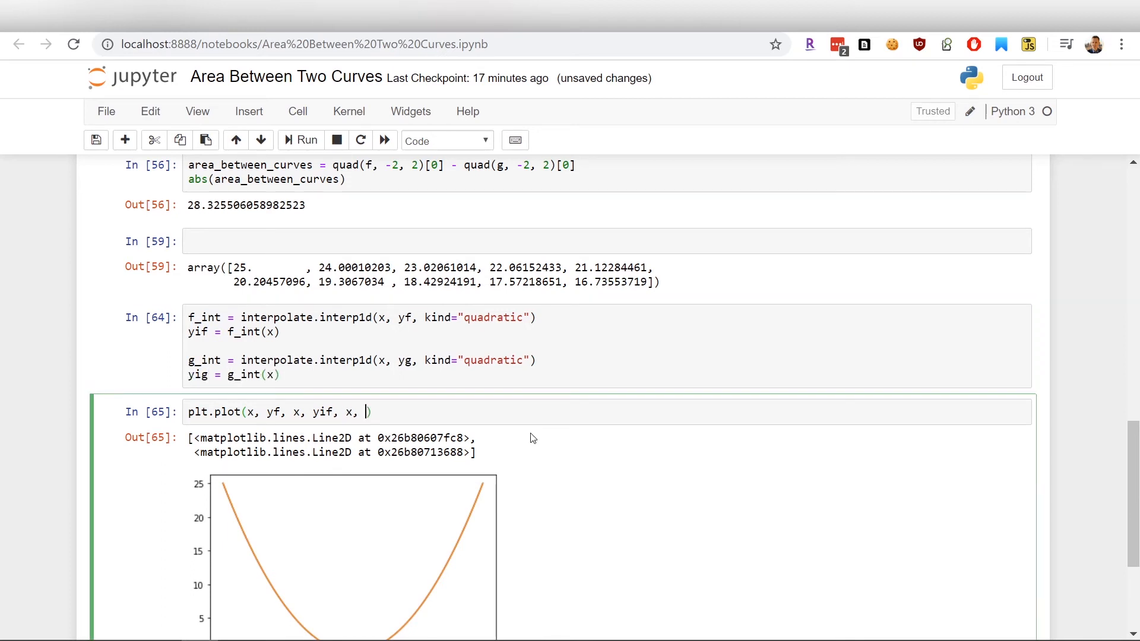
text(yg, x, yig)
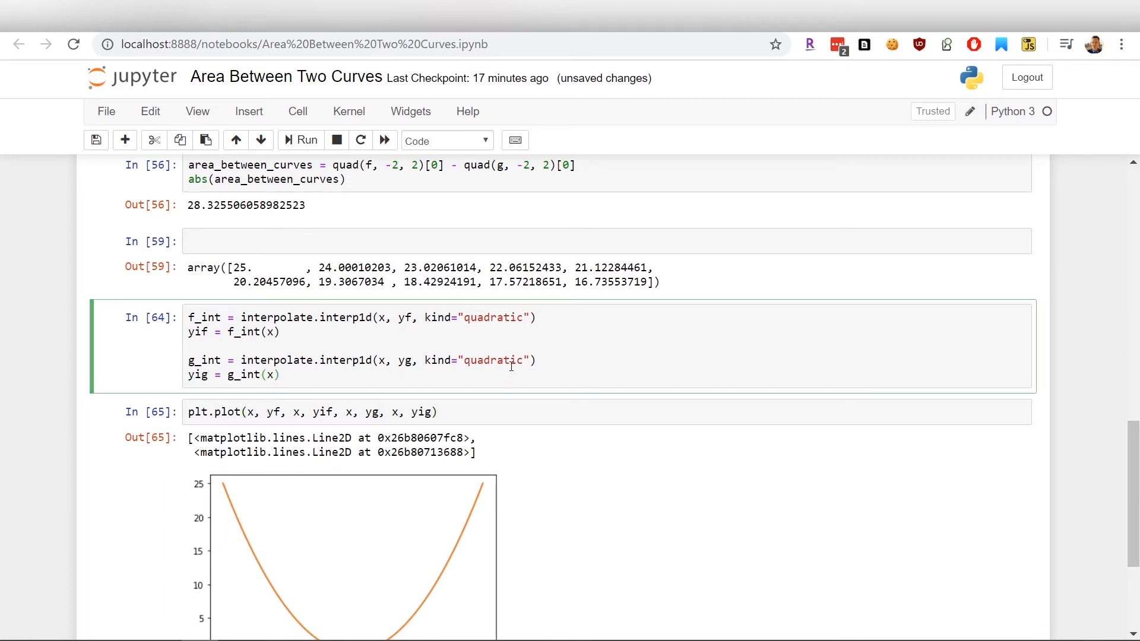
click(299, 140)
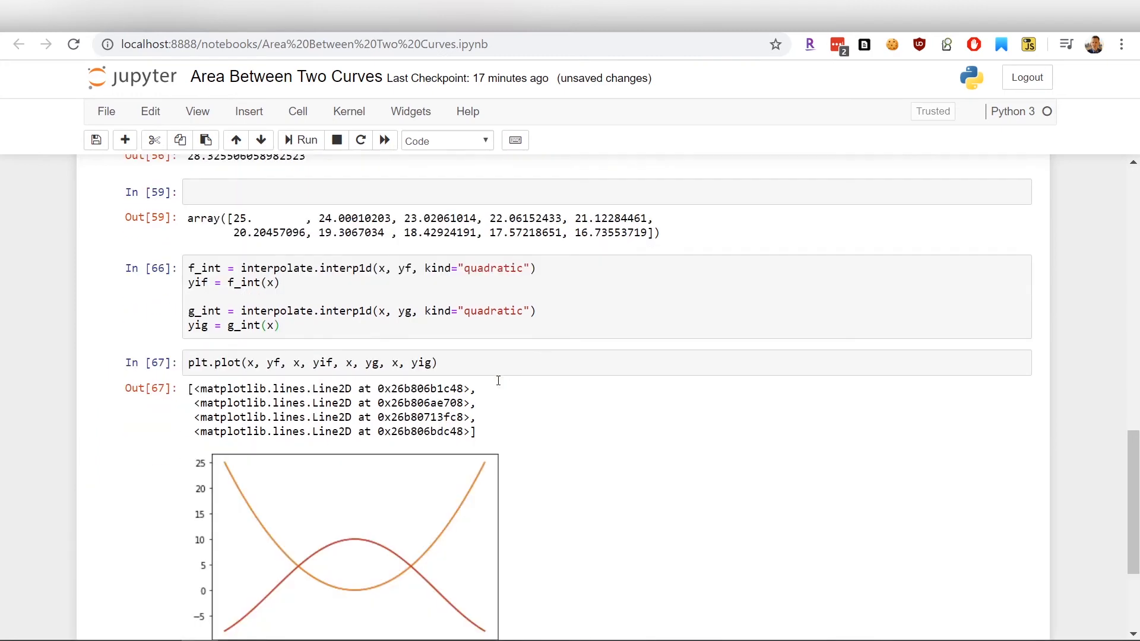
scroll(down, 3)
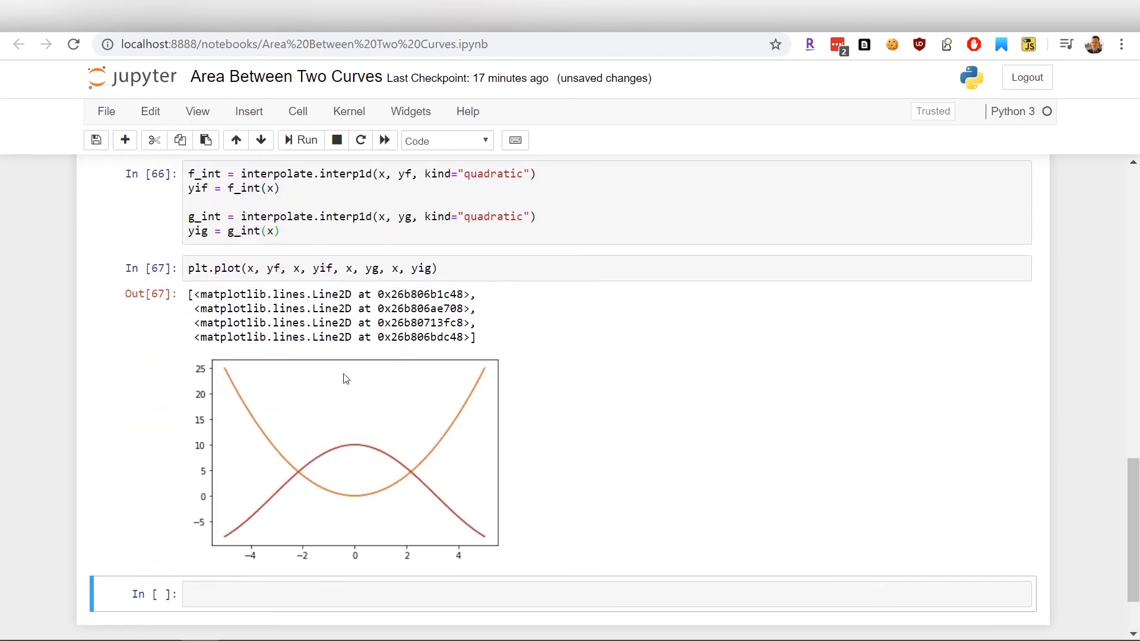
mouse_move(285, 425)
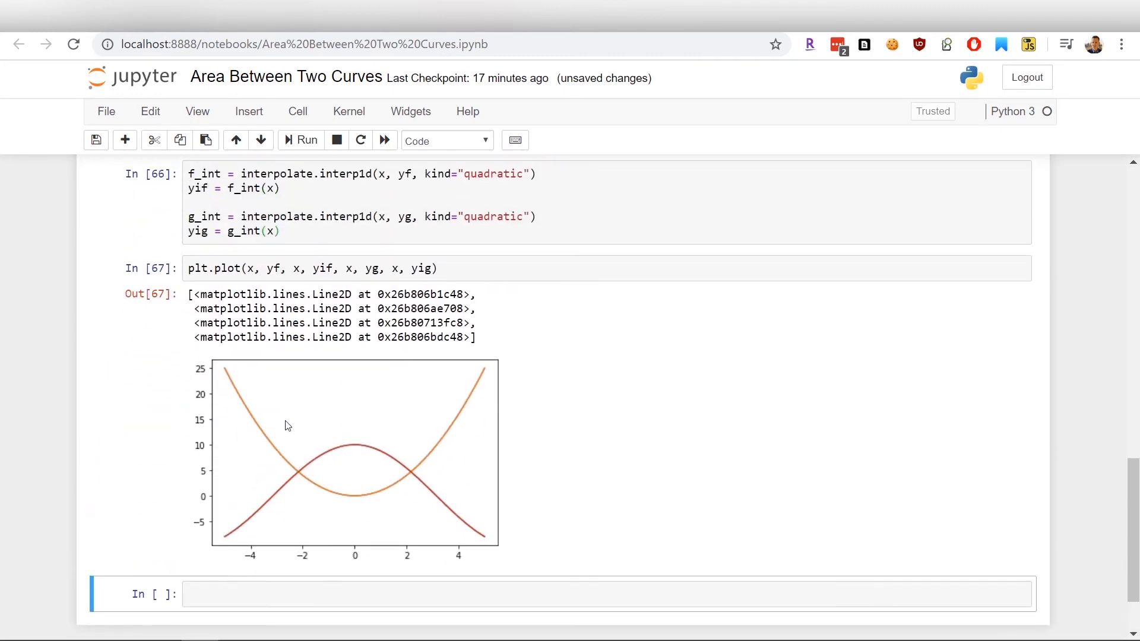
scroll(up, 3)
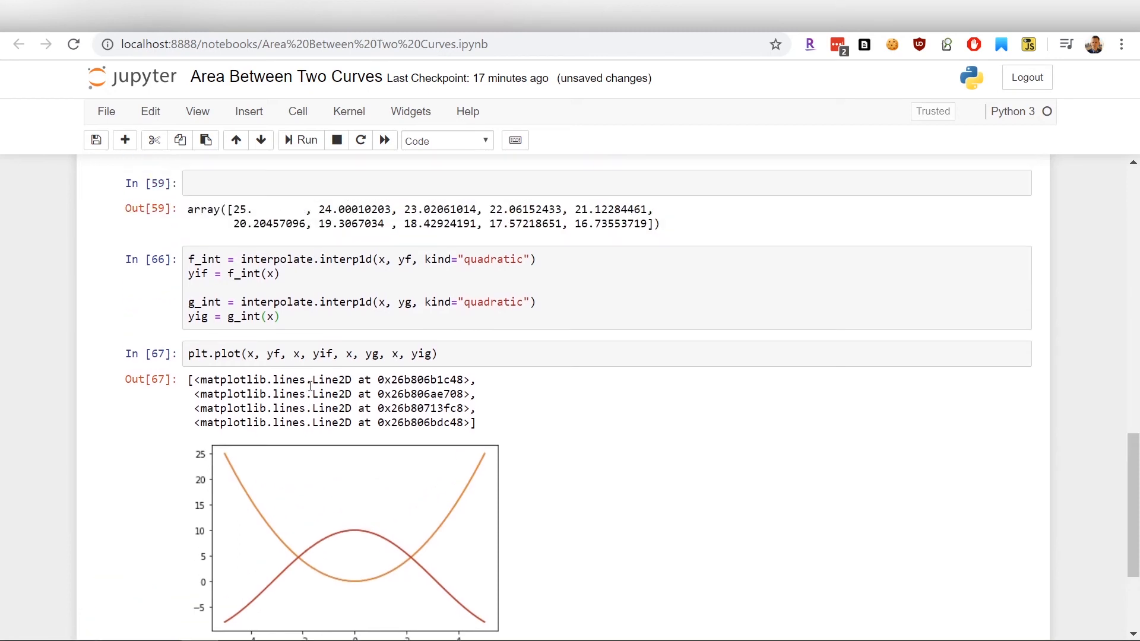
click(531, 302)
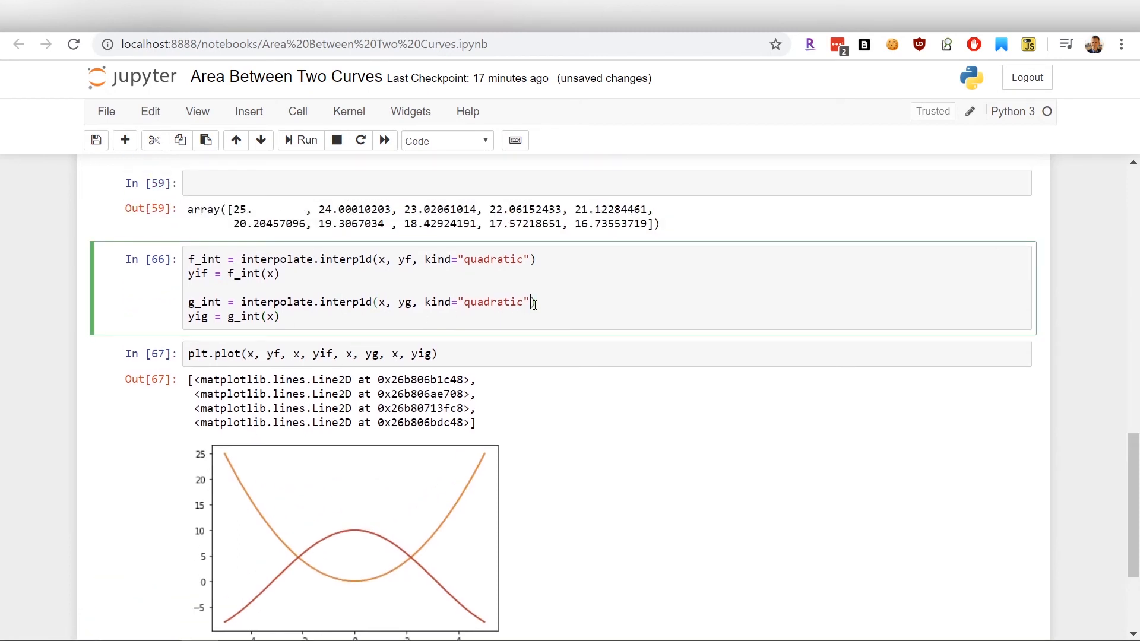
Run abs(quad(f_int,-2,2)[0] - quad(g_int,-2,2)[0]), giving area 28.3255.
scroll(up, 3)
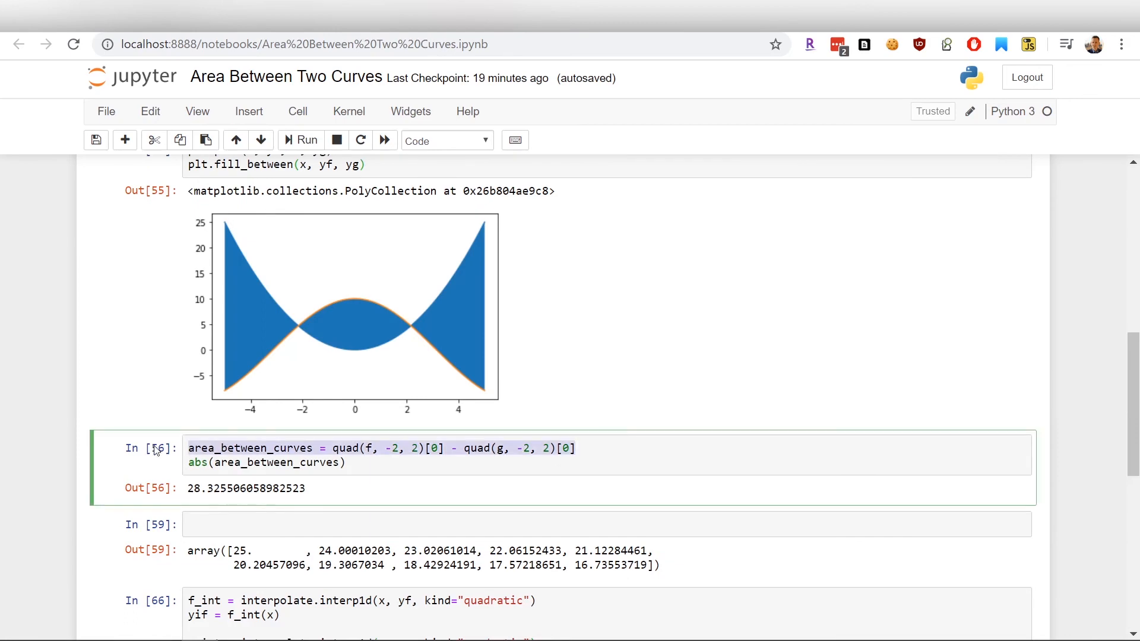
scroll(down, 3)
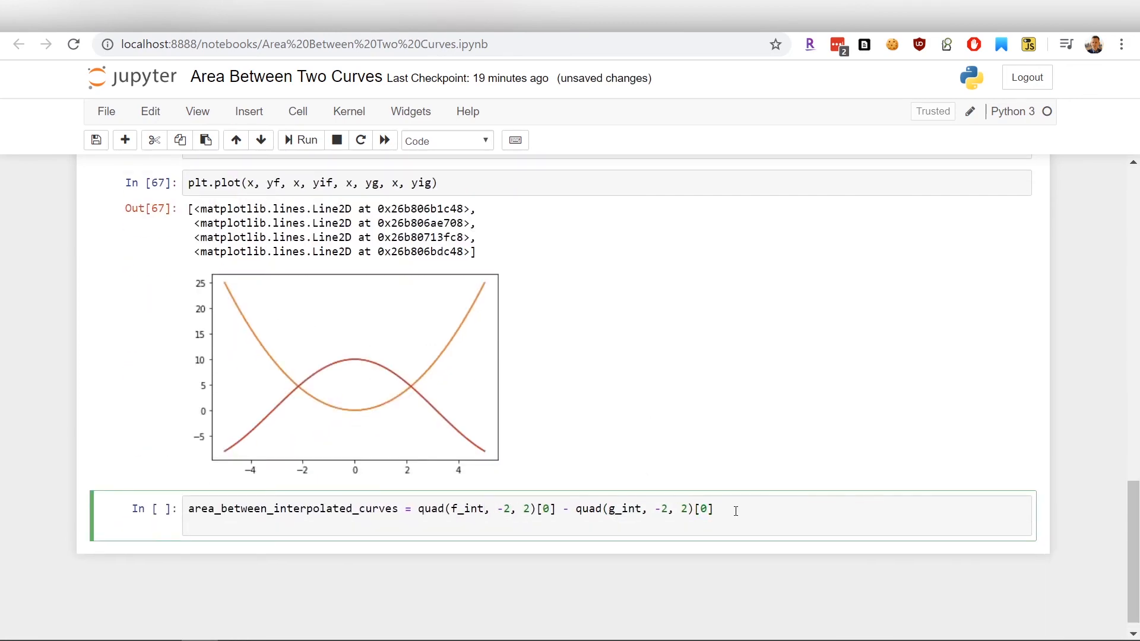
click(301, 140)
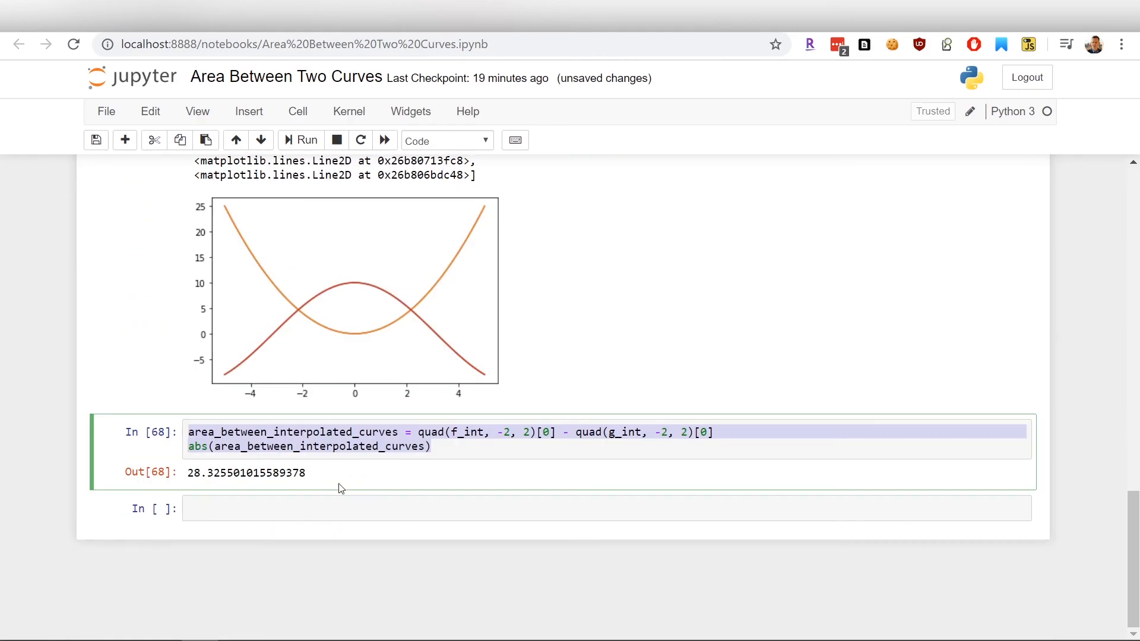